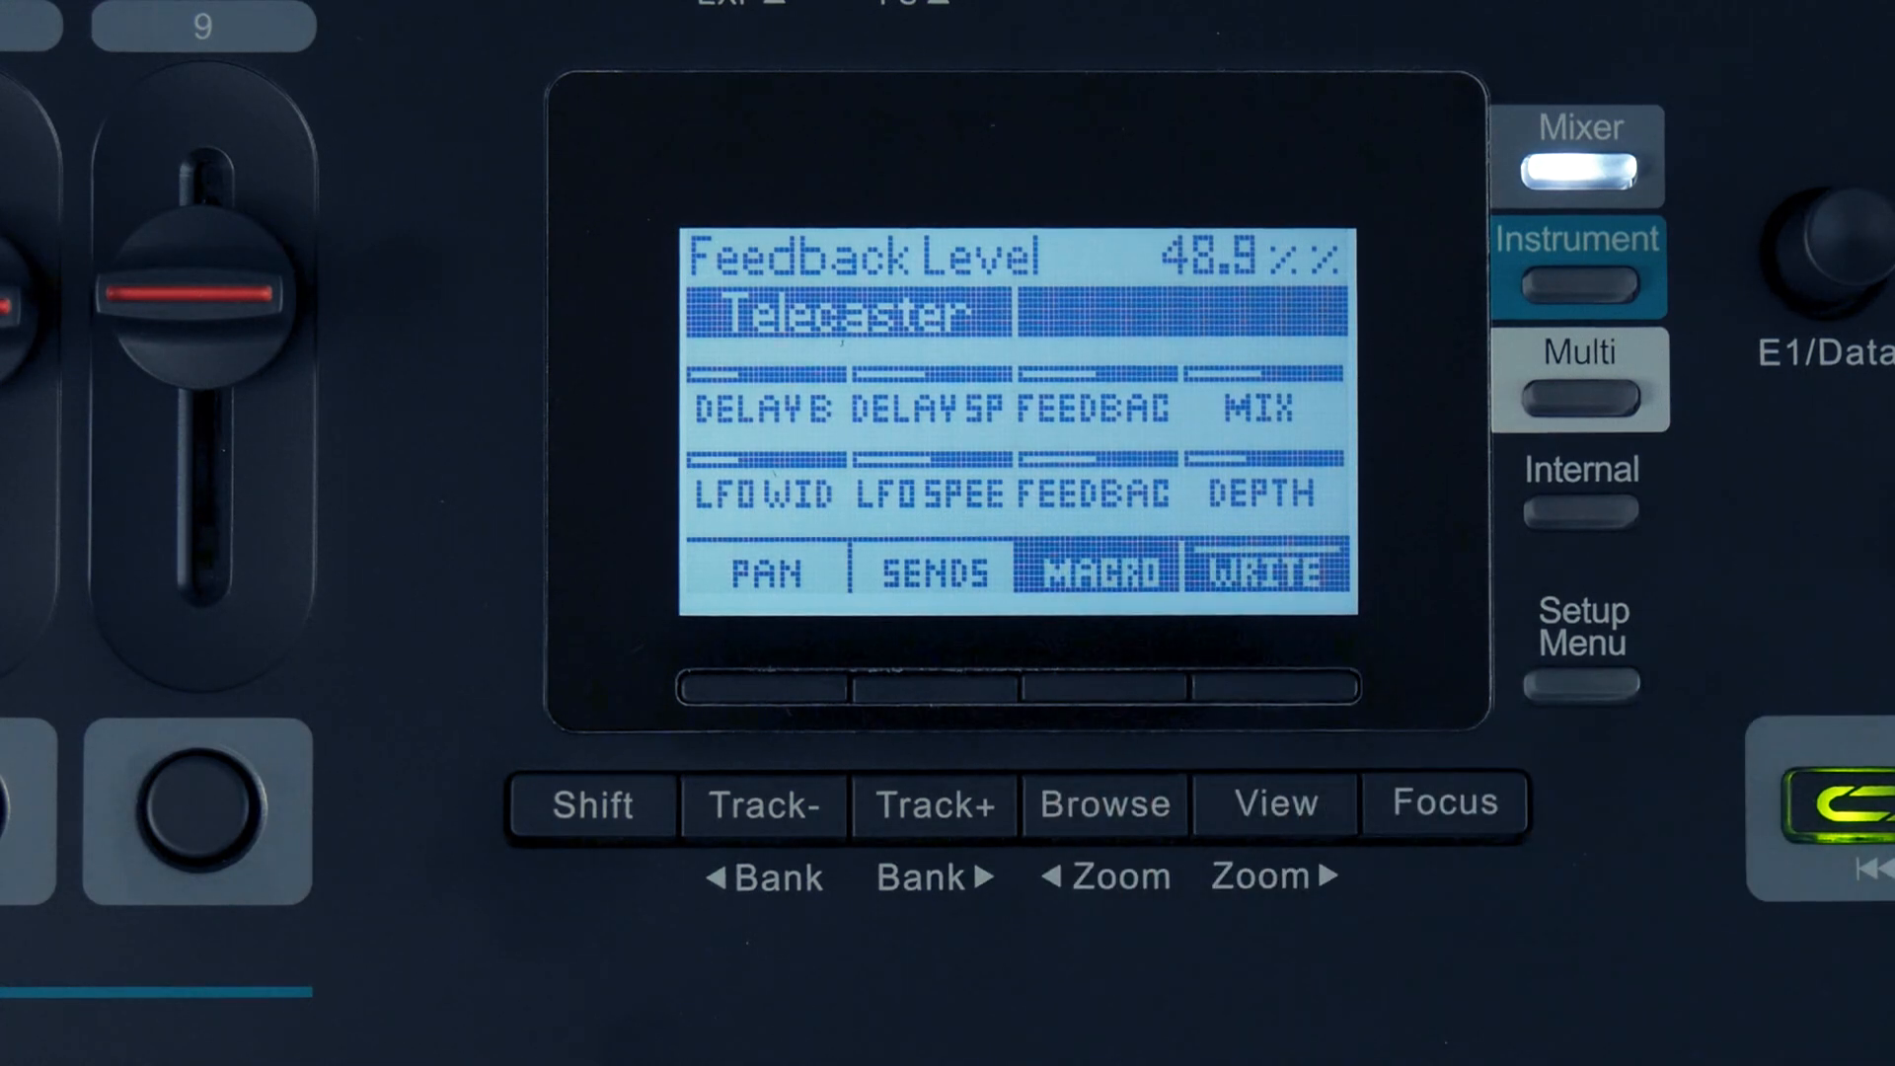
click(1582, 685)
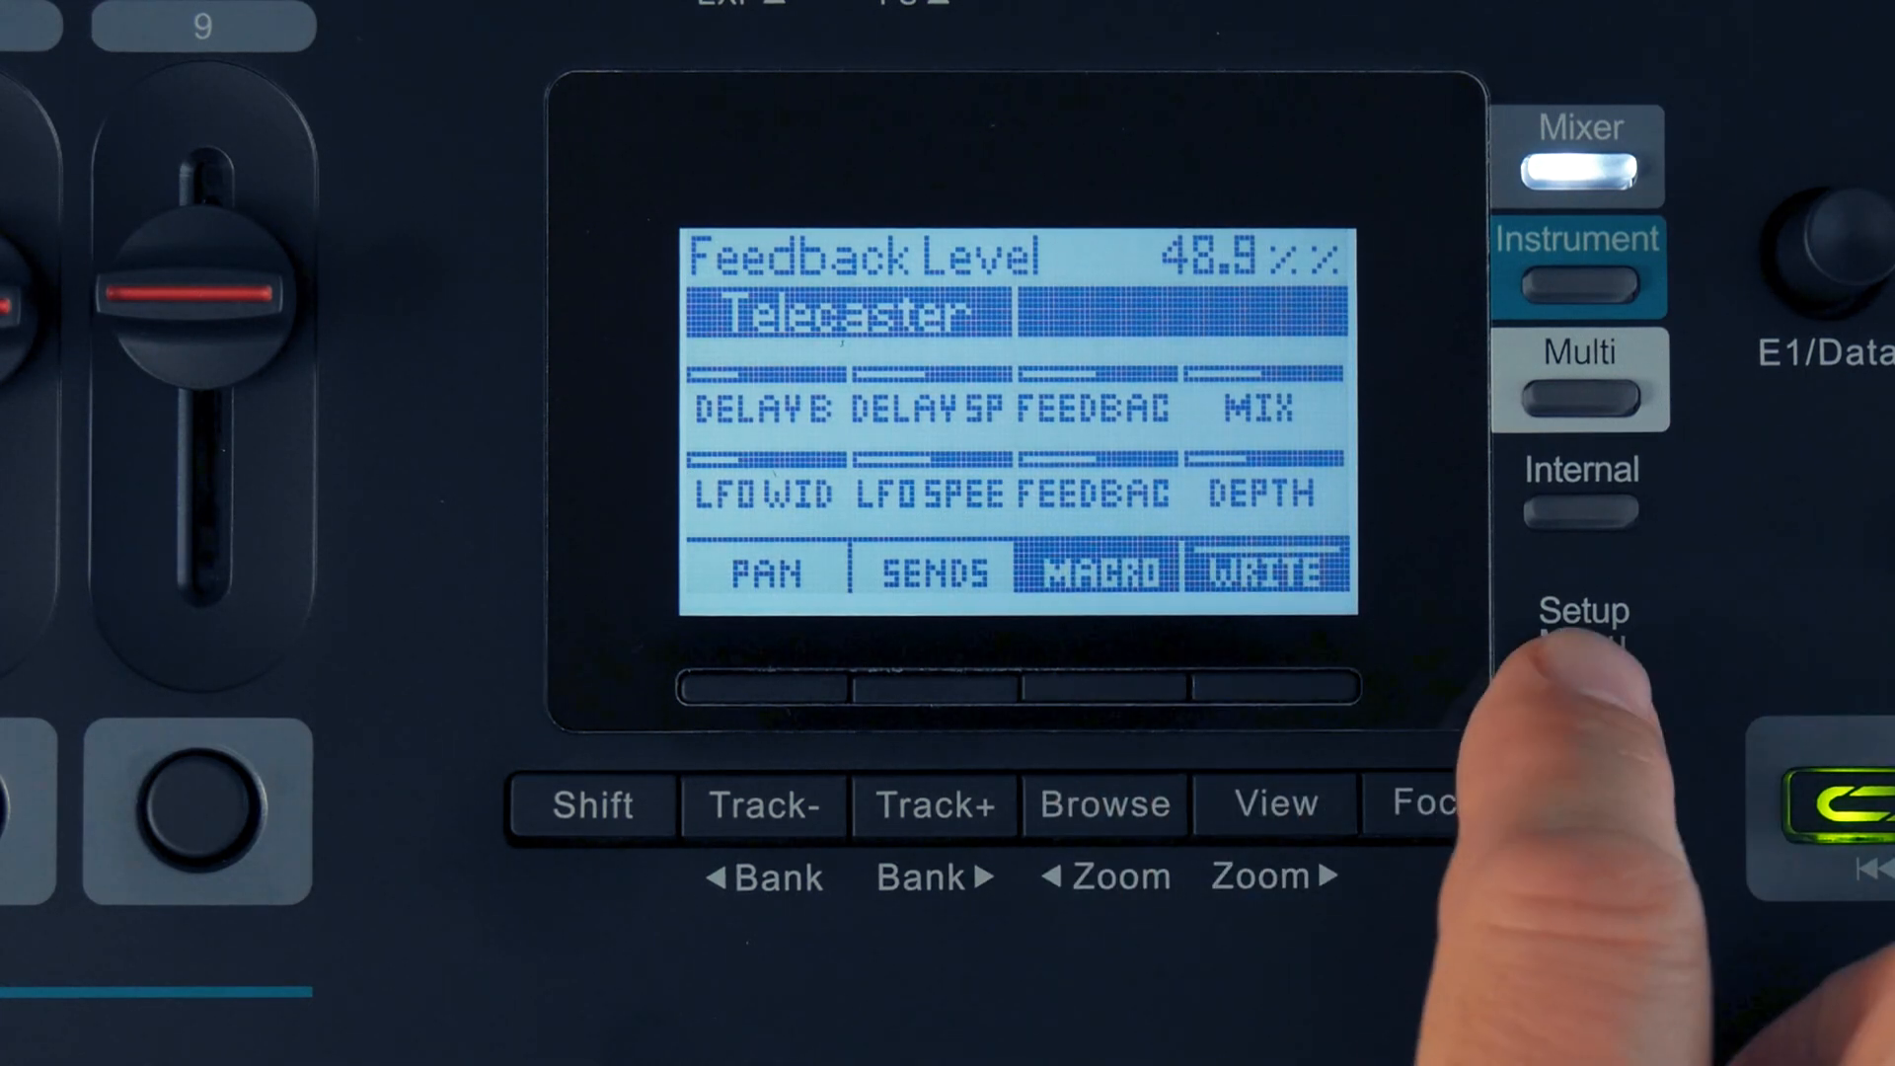